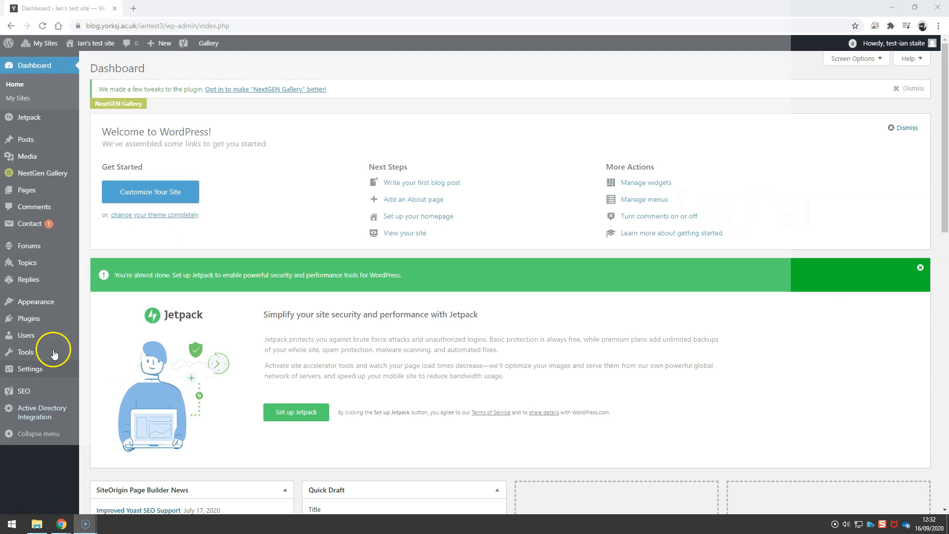
Open the Posts list and choose Edit on 'My 2nd post'
{"action": "left_click", "coordinate": [26, 139]}
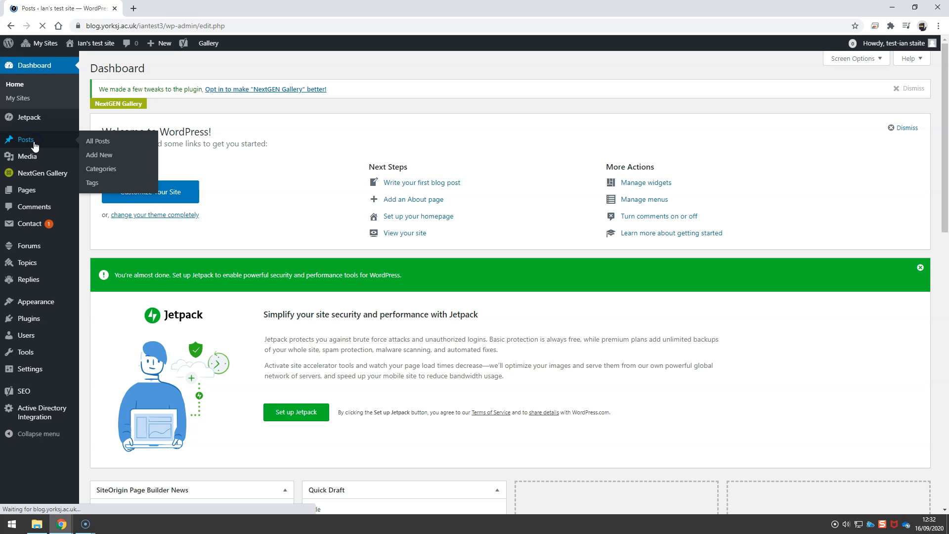
{"action": "left_click", "coordinate": [97, 140]}
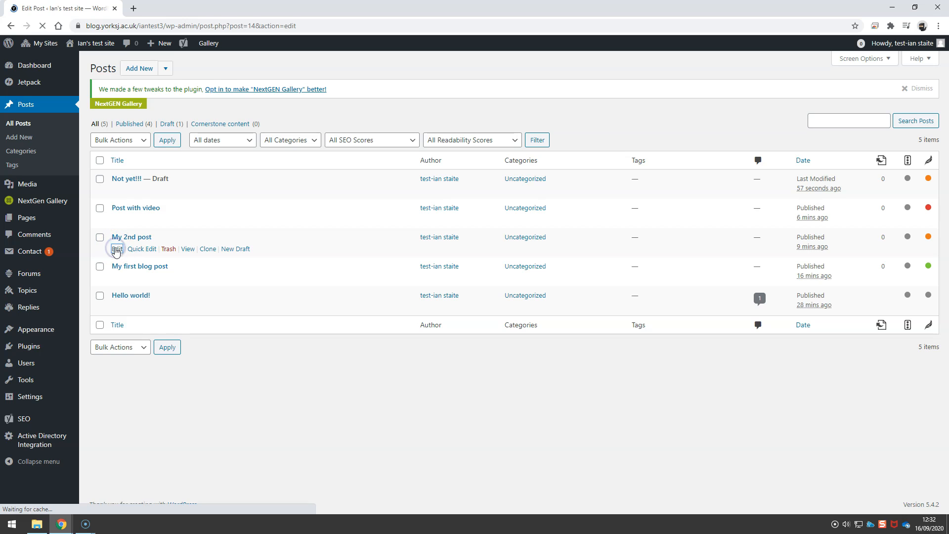
Load 'My 2nd post' in the block editor and expand its Tags panel
{"action": "left_click", "coordinate": [116, 249]}
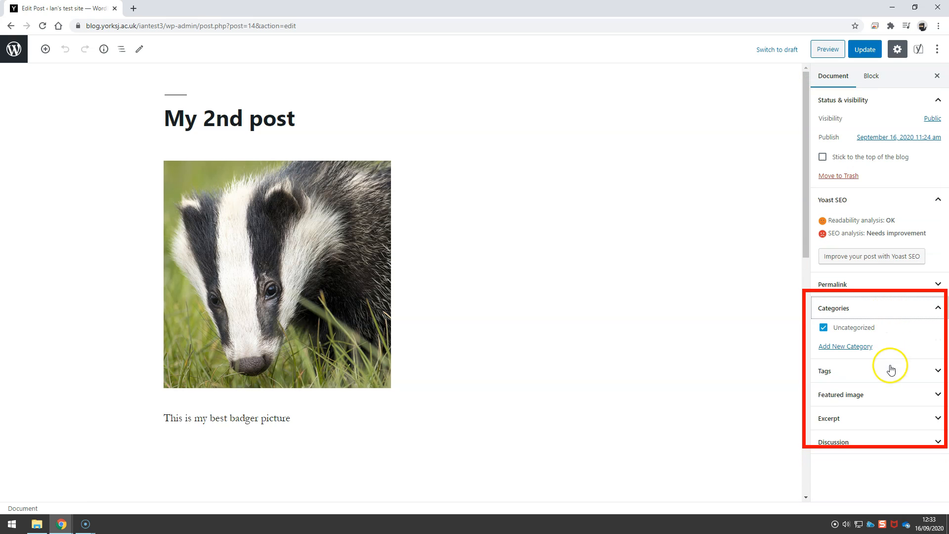
{"action": "left_click", "coordinate": [874, 370]}
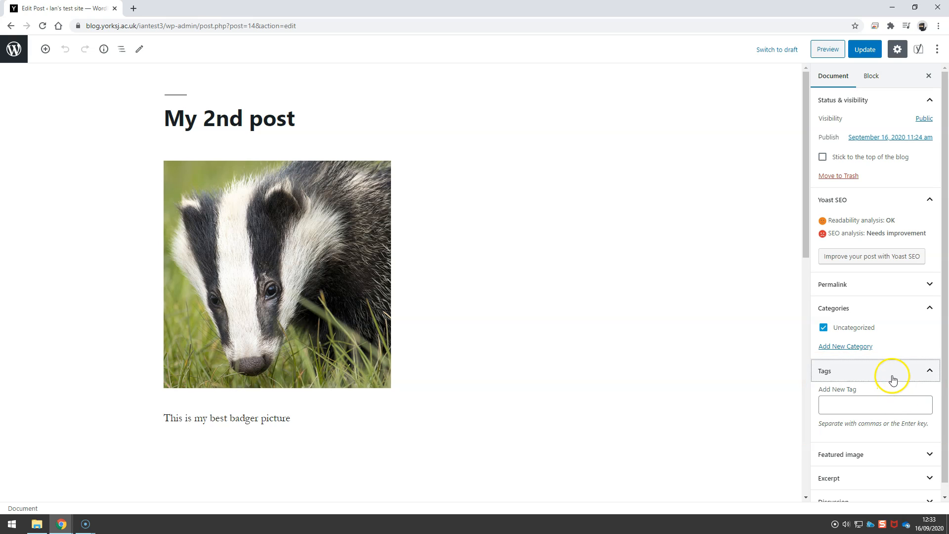
{"action": "mouse_move", "coordinate": [893, 360]}
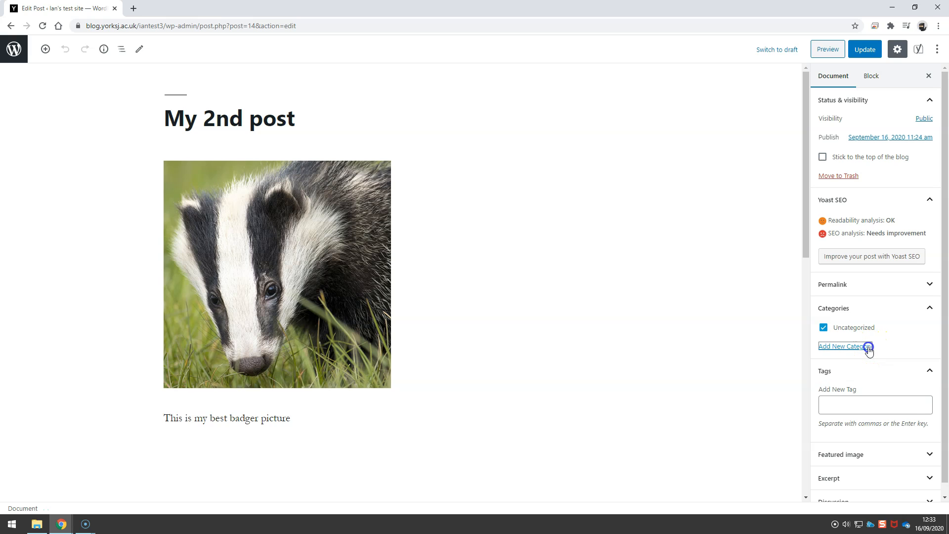
Create an 'Animals' category for the post and untick Uncategorized
{"action": "left_click", "coordinate": [844, 346]}
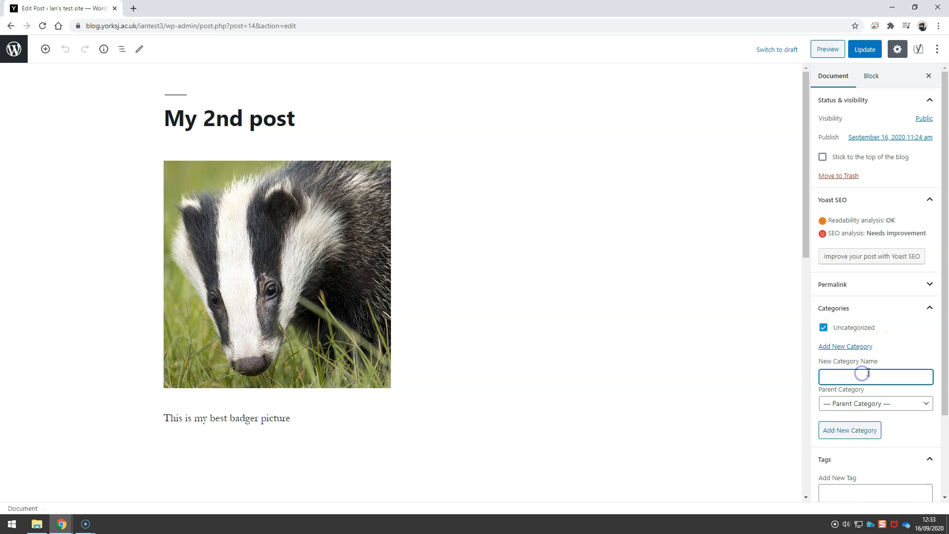
{"action": "type", "text": "Animals"}
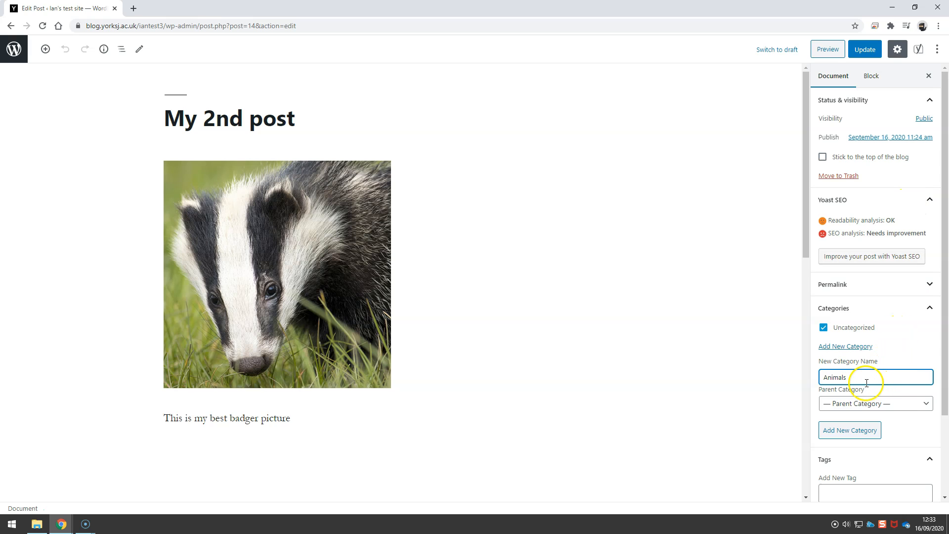
{"action": "left_click", "coordinate": [848, 430]}
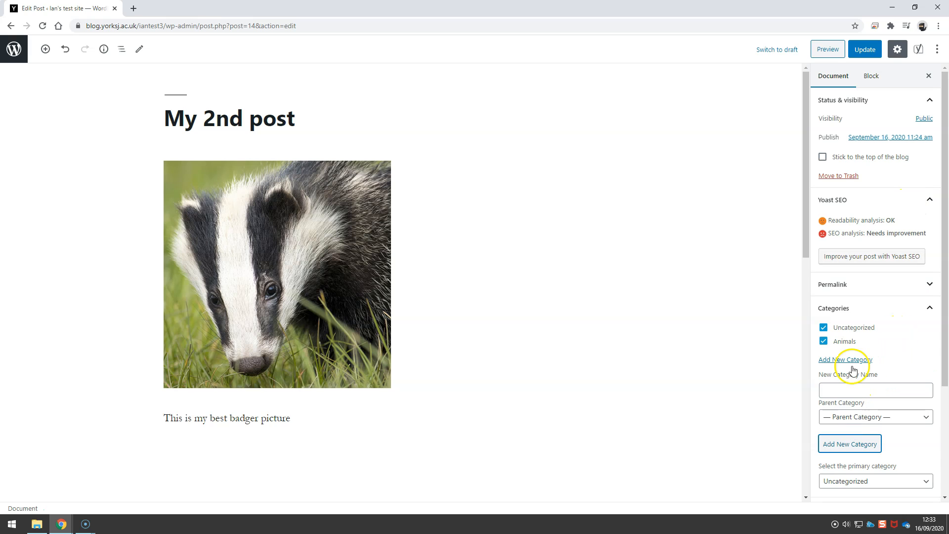
{"action": "left_click", "coordinate": [823, 327]}
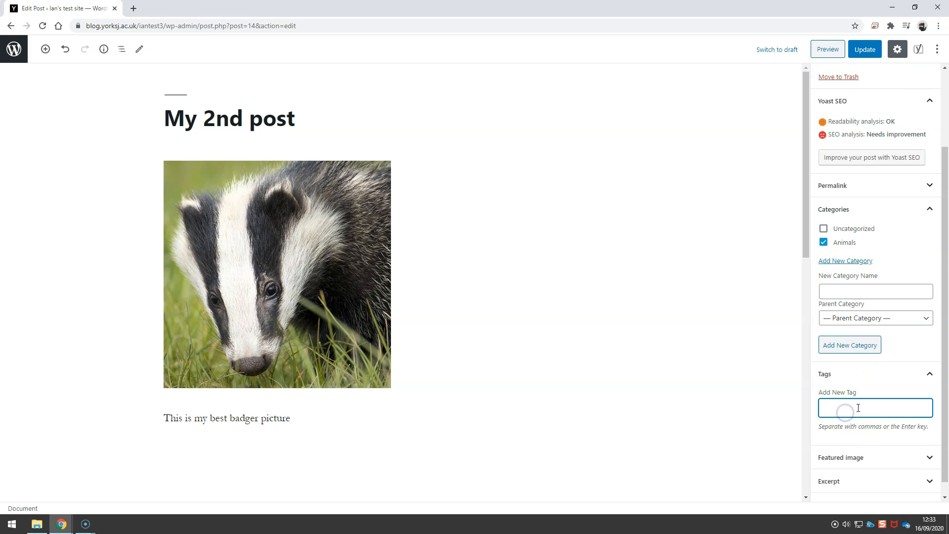
Add tags badger, eyes and black & white, then update the post
{"action": "type", "text": "badge"}
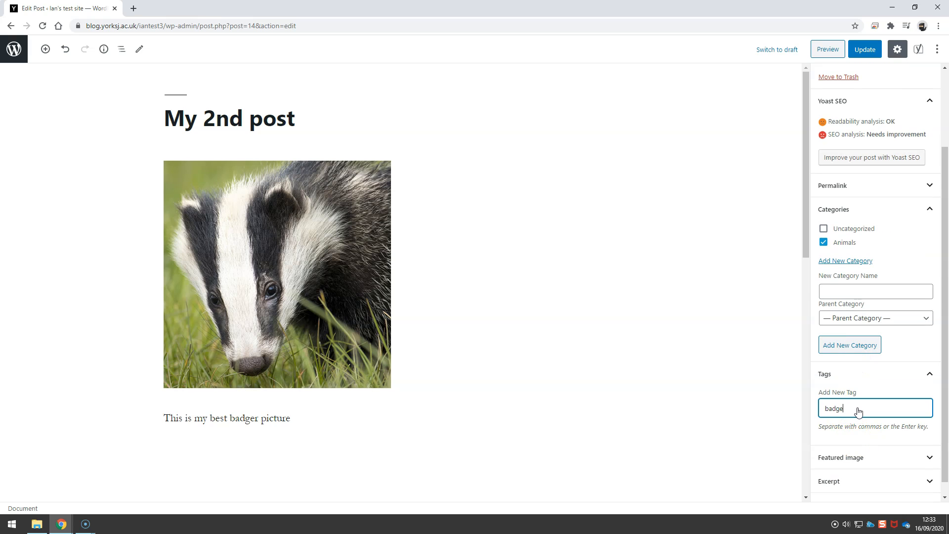
{"action": "type", "text": "eyes"}
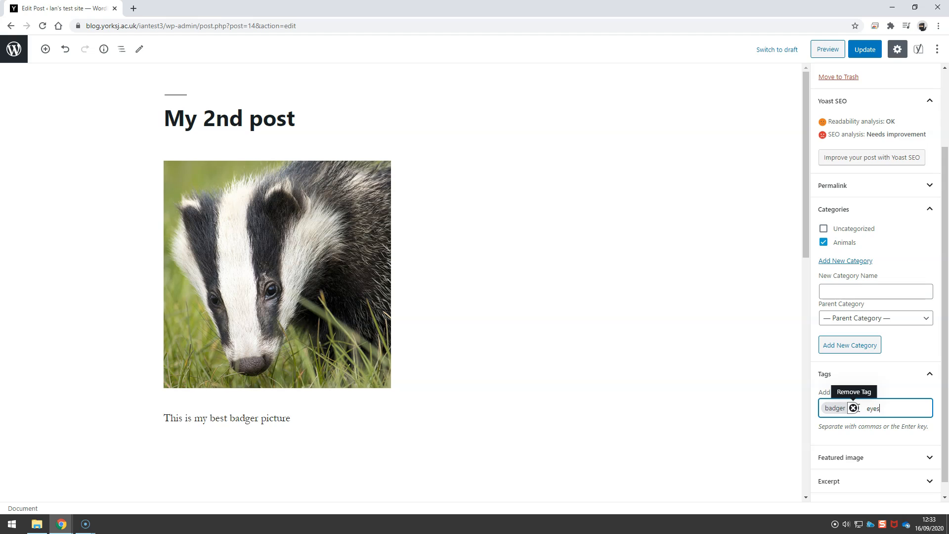
{"action": "key", "text": "Enter"}
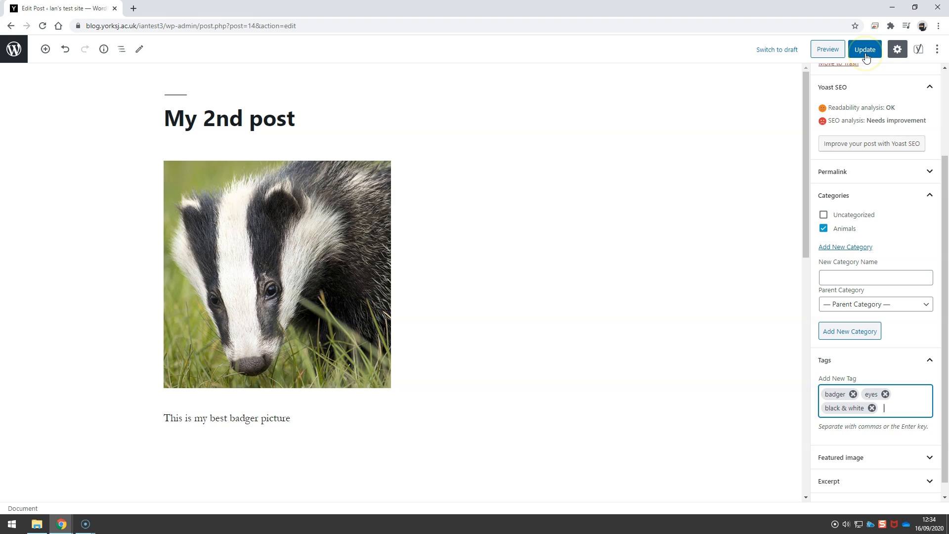
{"action": "left_click", "coordinate": [865, 49]}
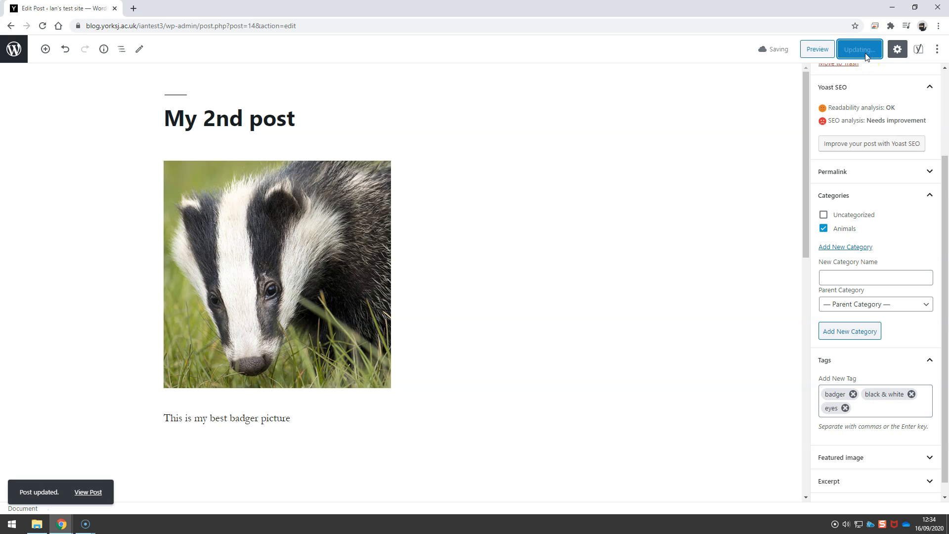